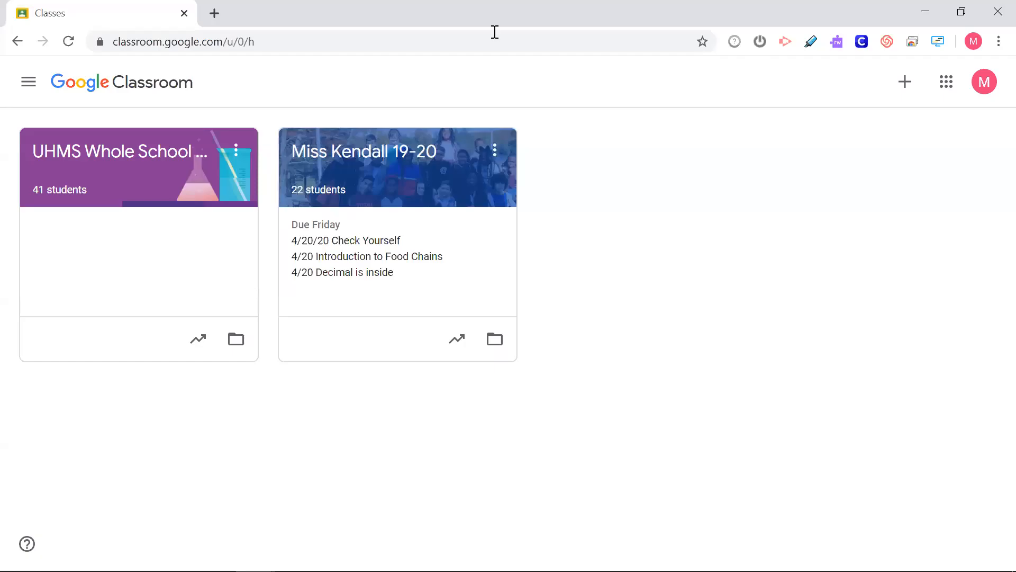
pyautogui.moveTo(561, 148)
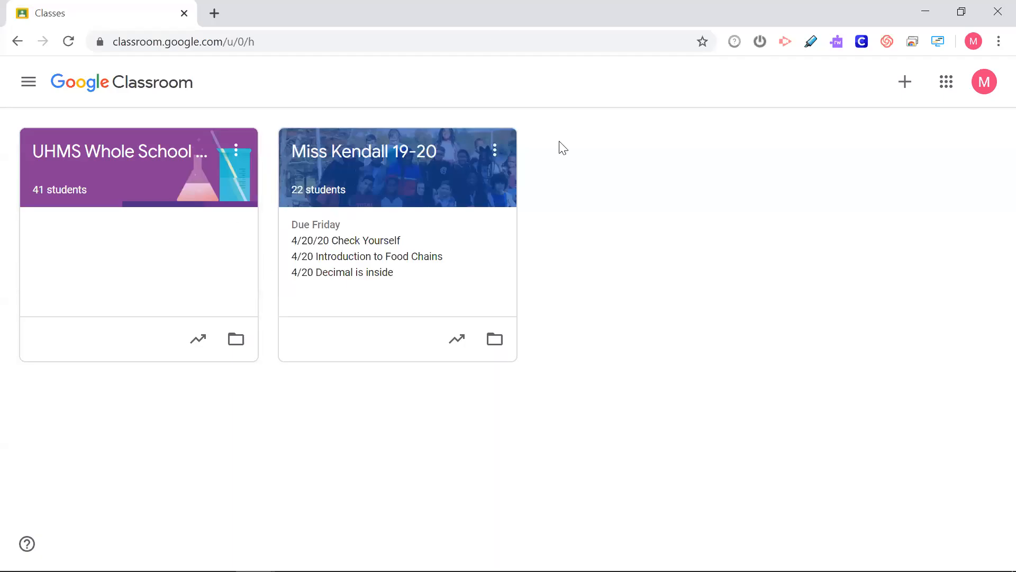
pyautogui.moveTo(612, 113)
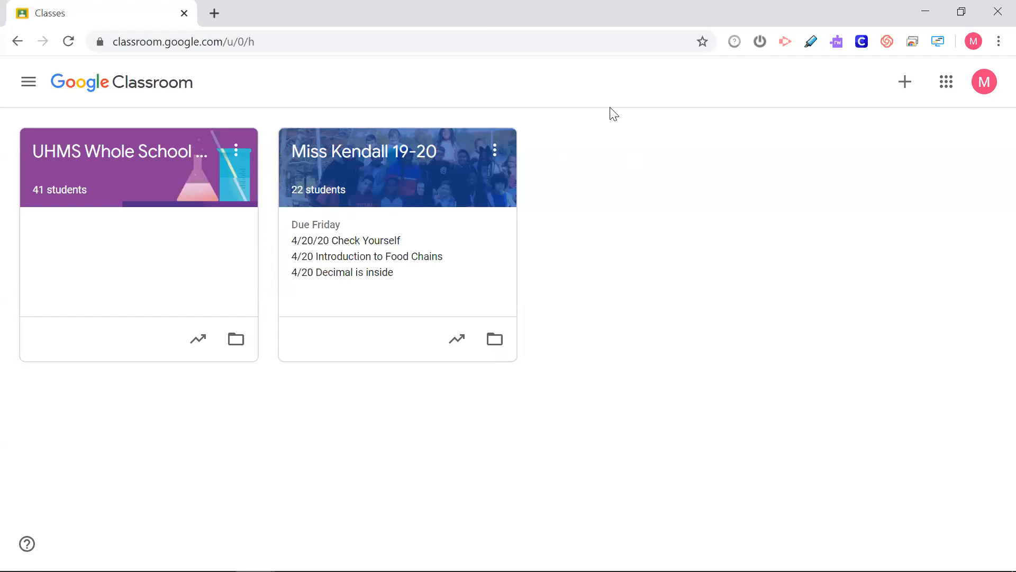
pyautogui.moveTo(592, 76)
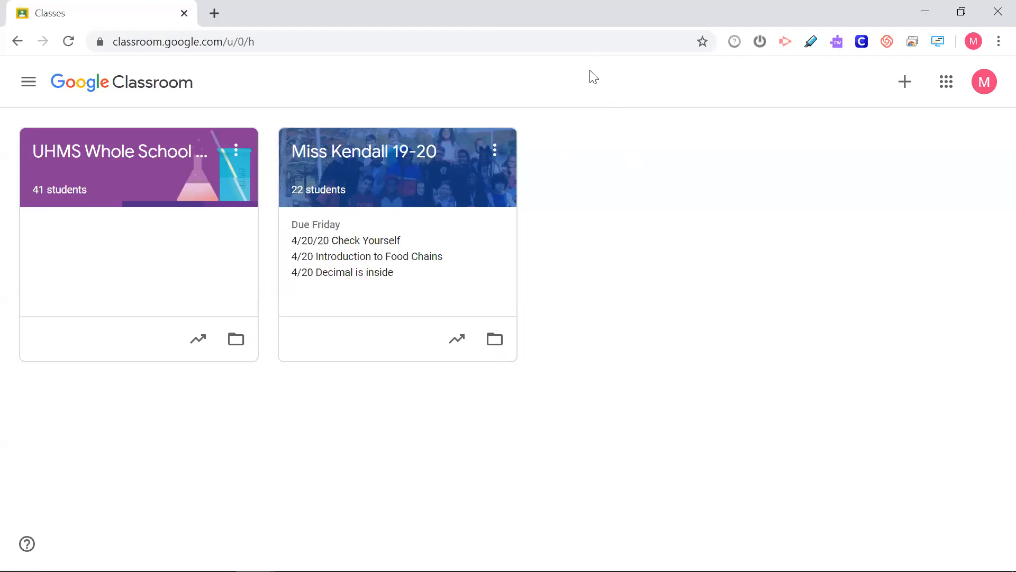
pyautogui.moveTo(559, 84)
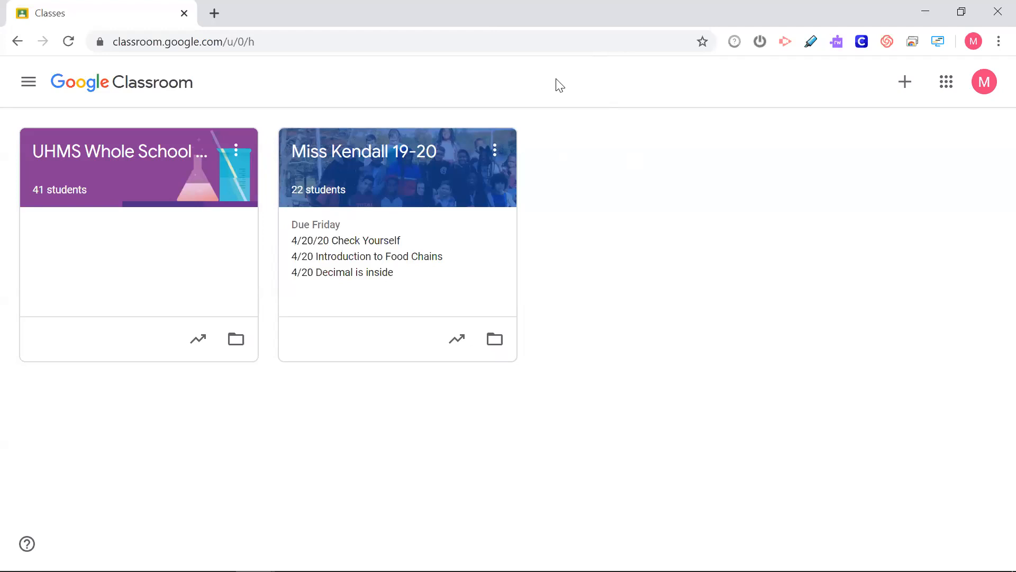
# Open the 22-student class's Classwork and the 4/20 Opinion Writing Planning student work page
pyautogui.click(363, 152)
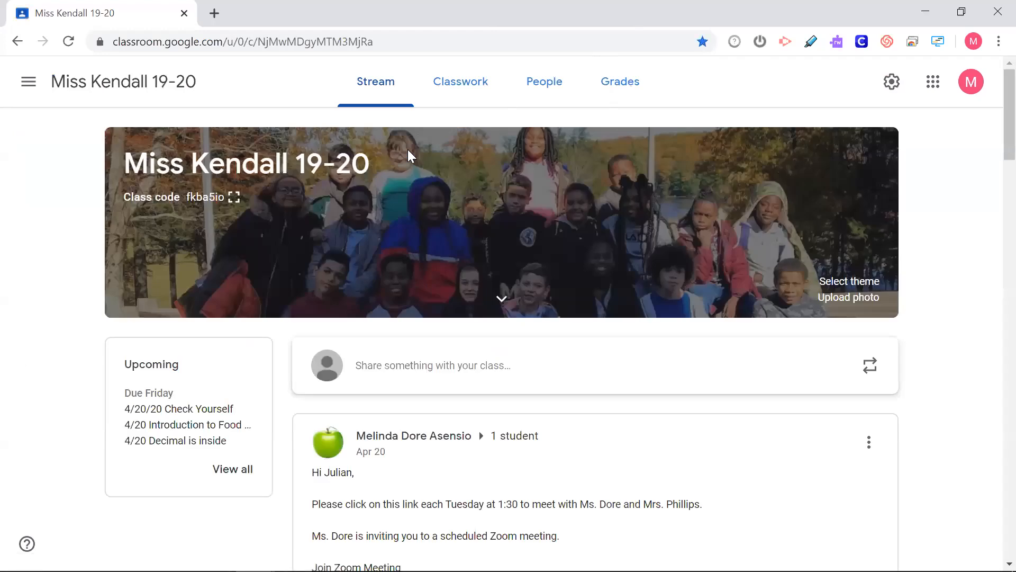
pyautogui.click(460, 81)
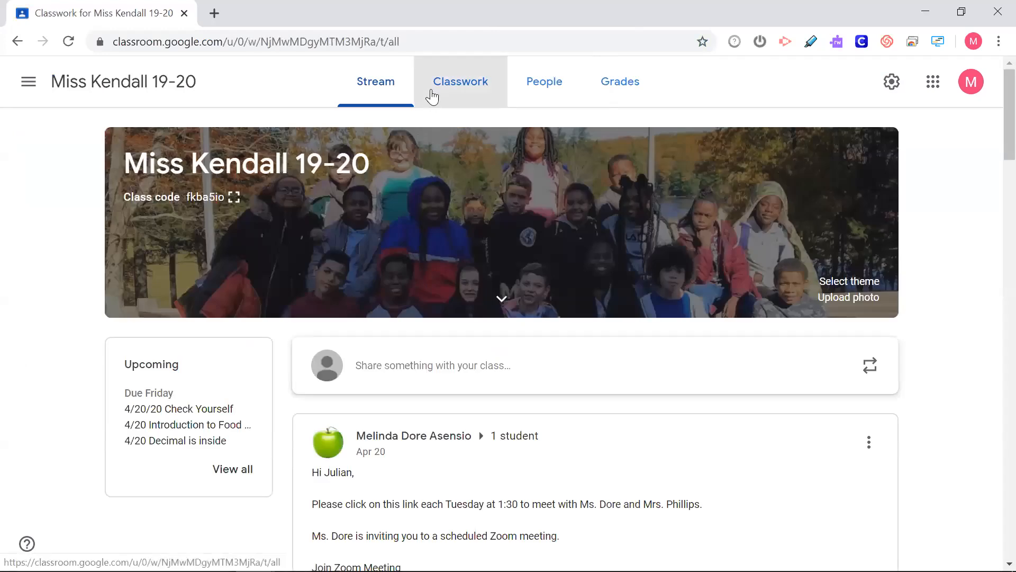
pyautogui.click(460, 81)
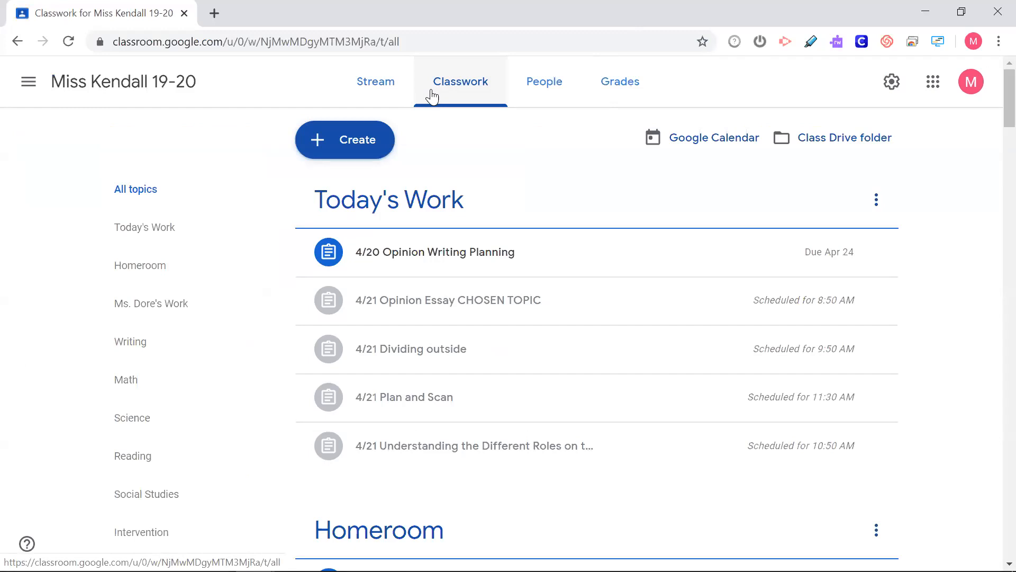
pyautogui.moveTo(411, 226)
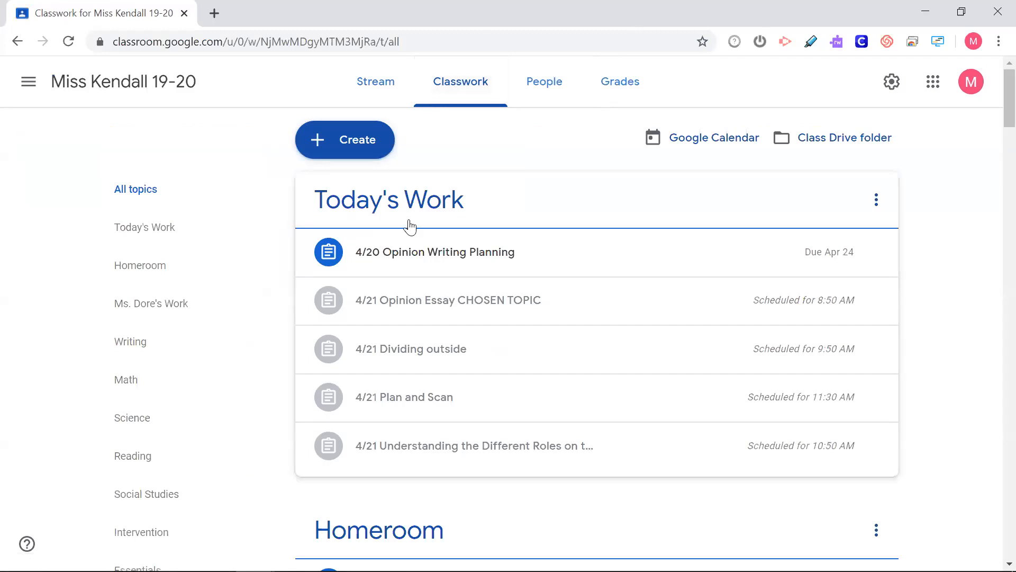
pyautogui.click(435, 252)
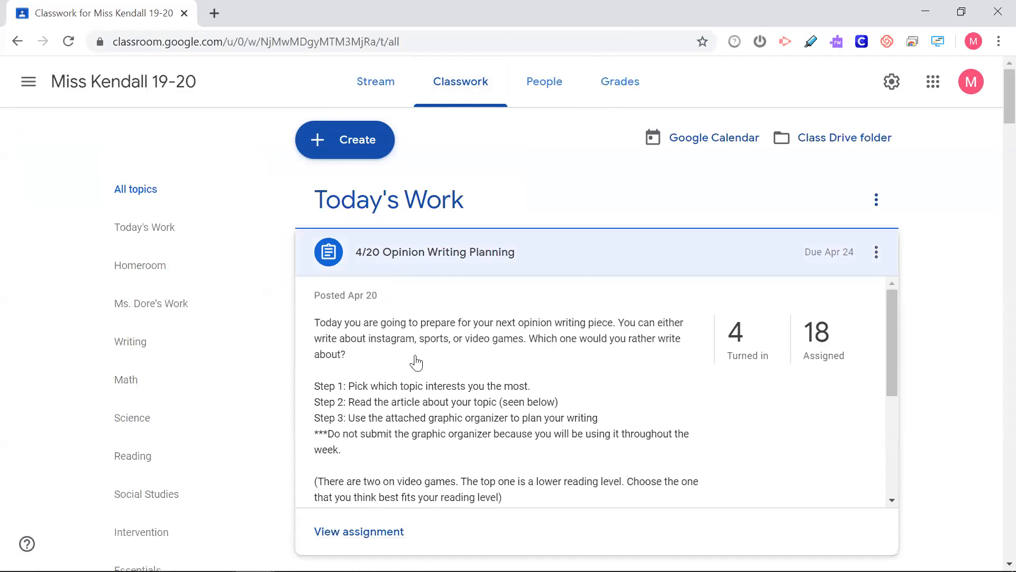
pyautogui.click(358, 530)
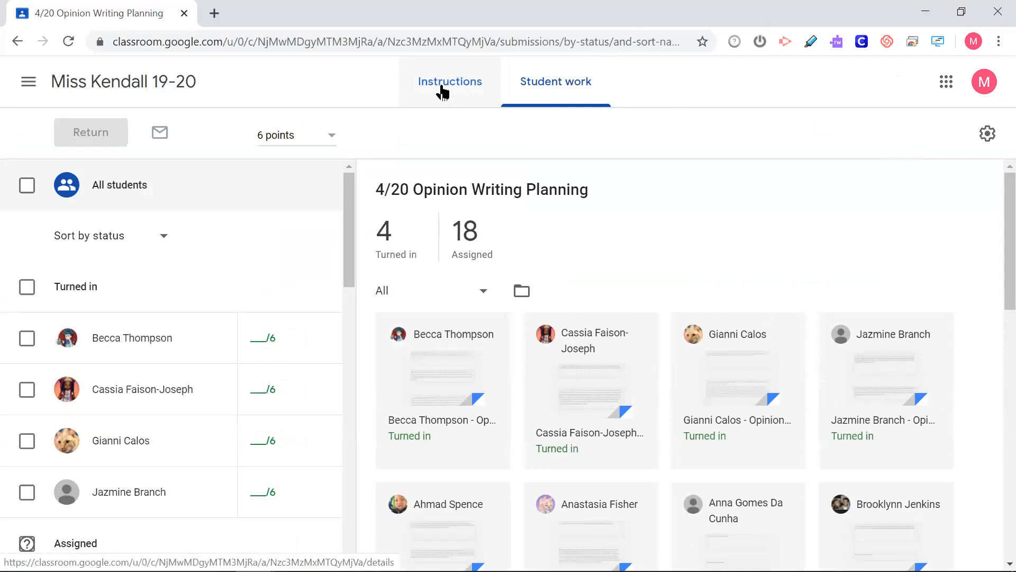
# Scroll through the Student work grid, then go back to the class assignments list
pyautogui.scroll(-3)
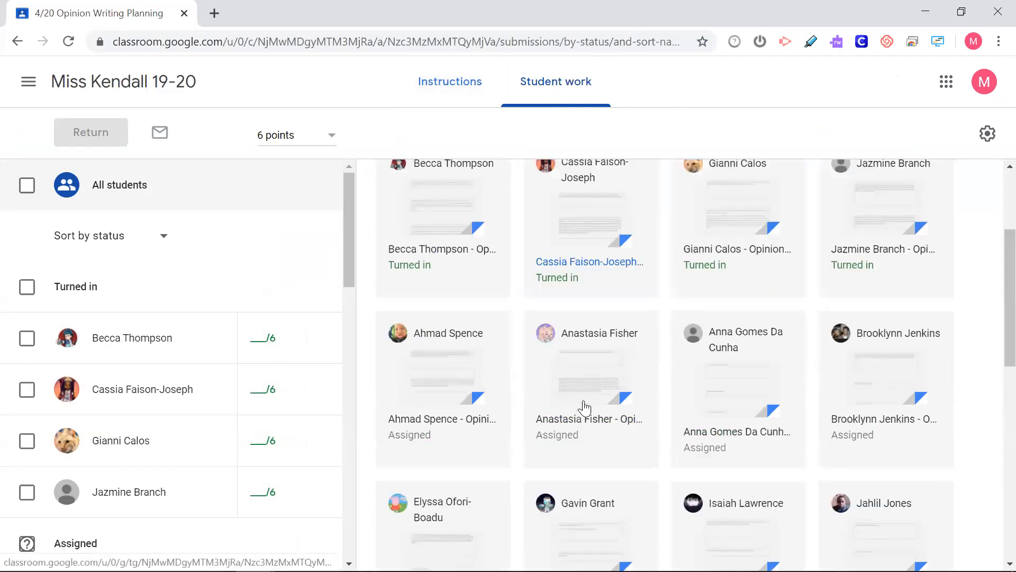
pyautogui.scroll(-3)
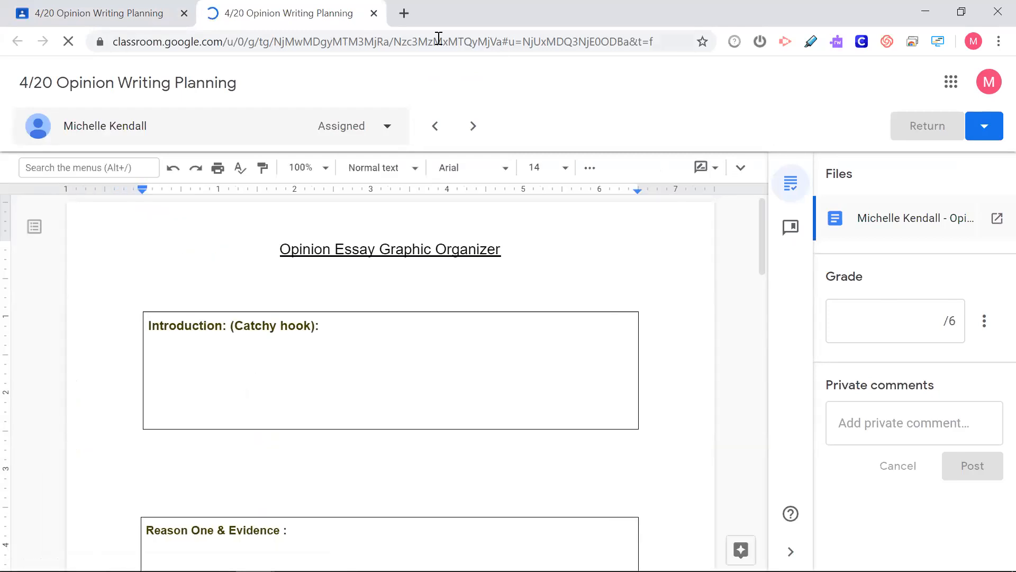
pyautogui.click(17, 41)
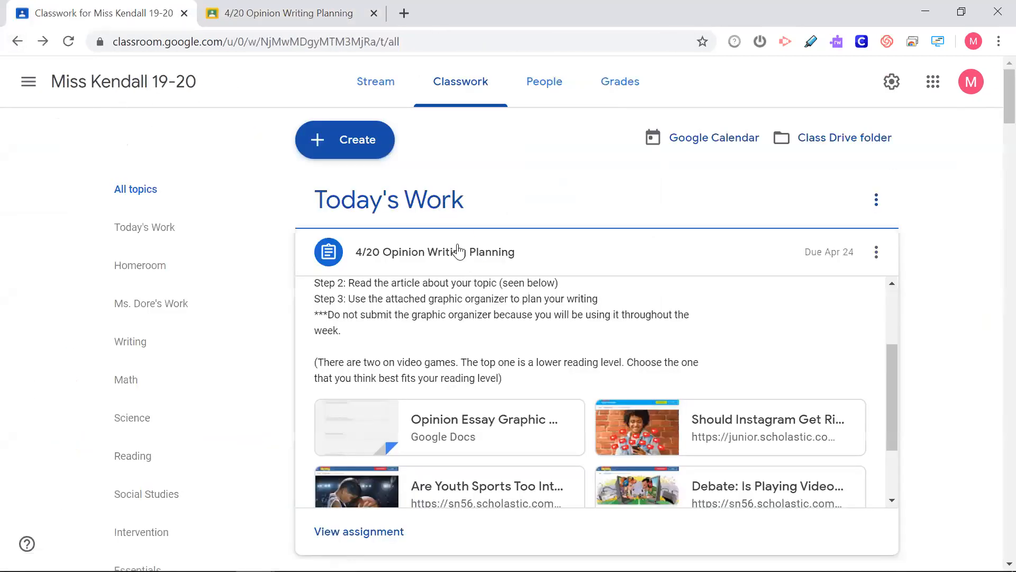
# Open the Opinion Essay CHOSEN TOPIC Doc attached to the 4/21 assignment via Edit assignment
pyautogui.click(434, 252)
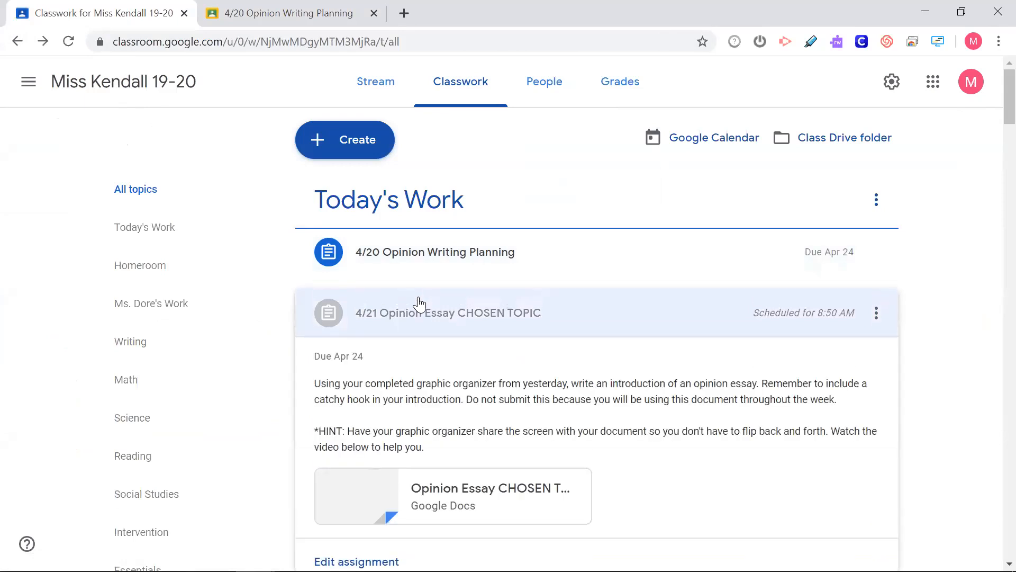
pyautogui.click(356, 561)
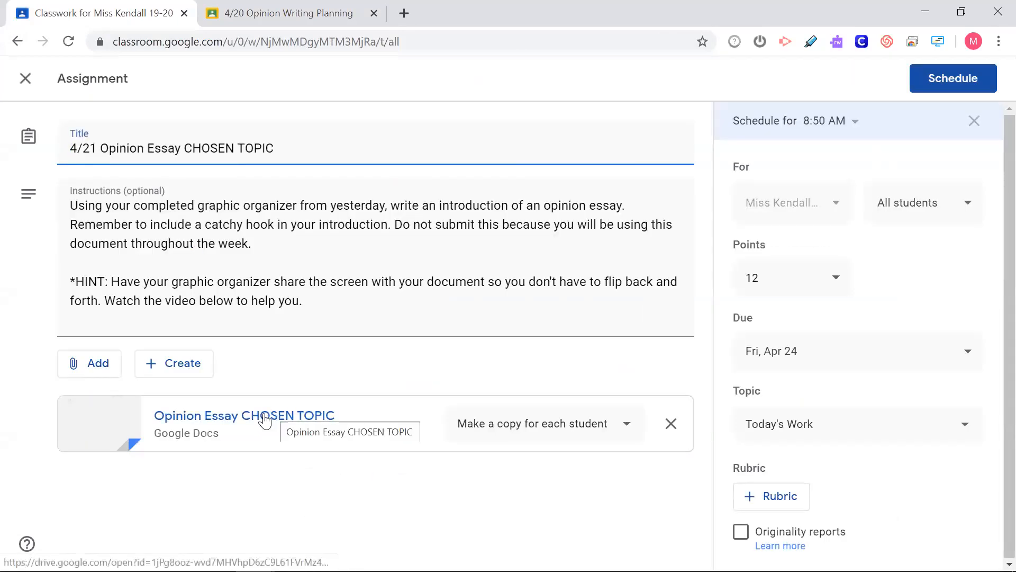
pyautogui.click(244, 415)
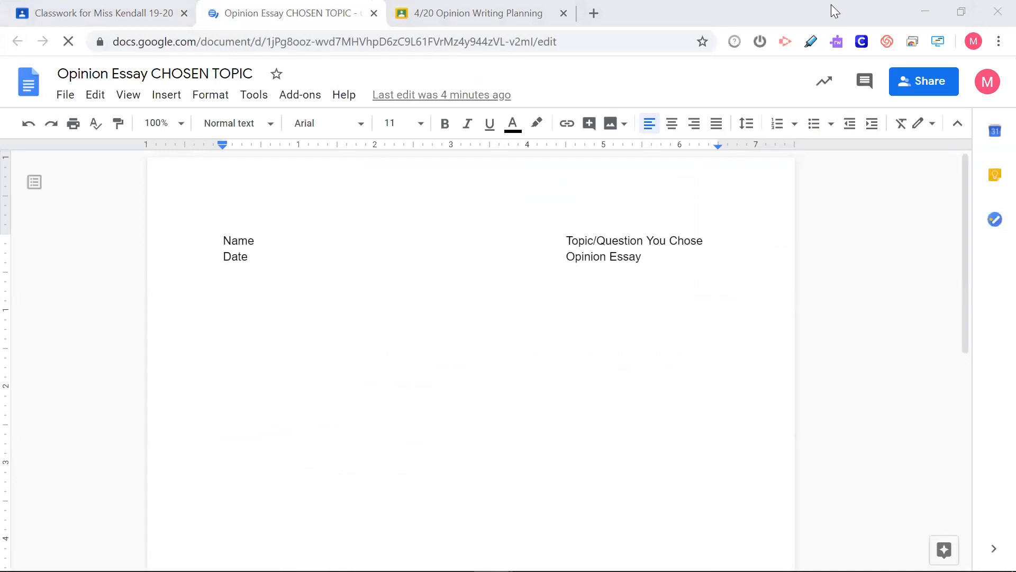
pyautogui.moveTo(43, 59)
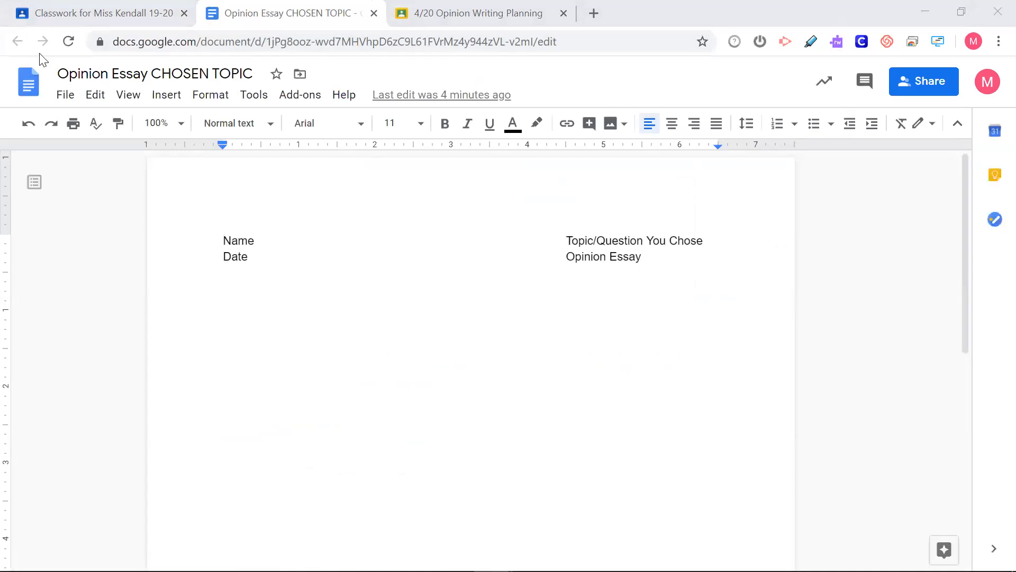
# Switch to the organizer tab, back to the essay tab, then to the organizer again
pyautogui.click(476, 13)
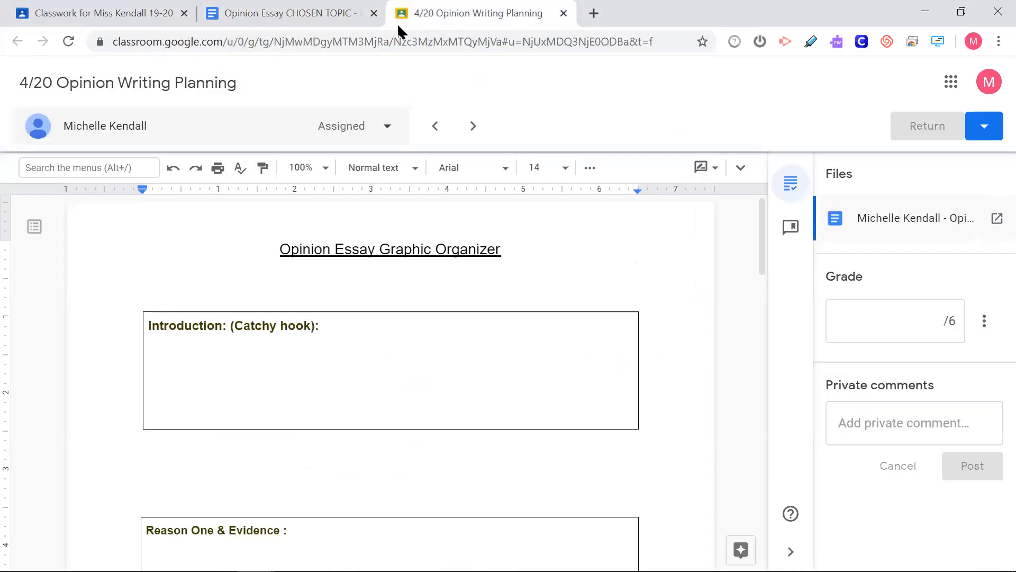
pyautogui.click(289, 12)
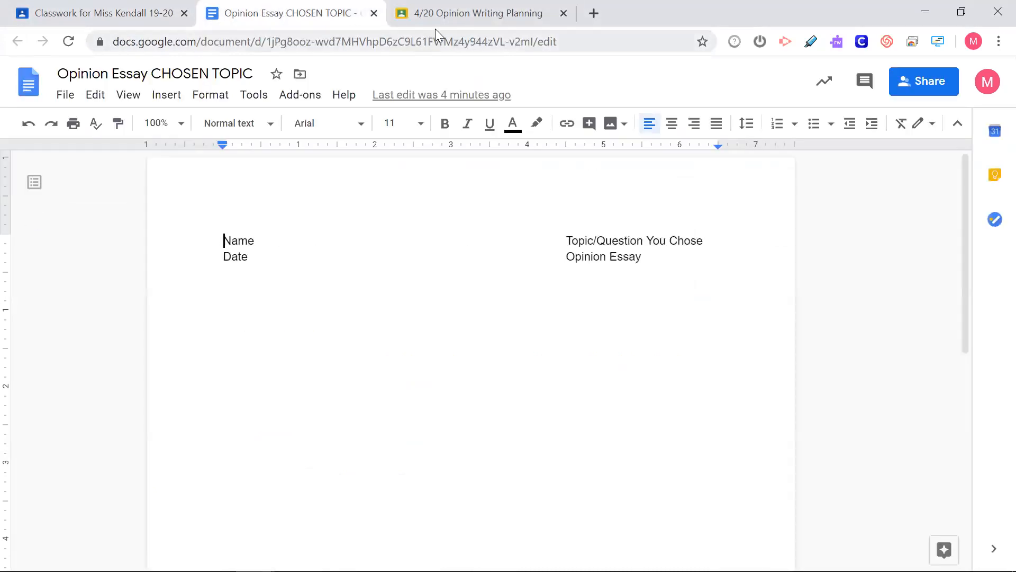
pyautogui.click(477, 12)
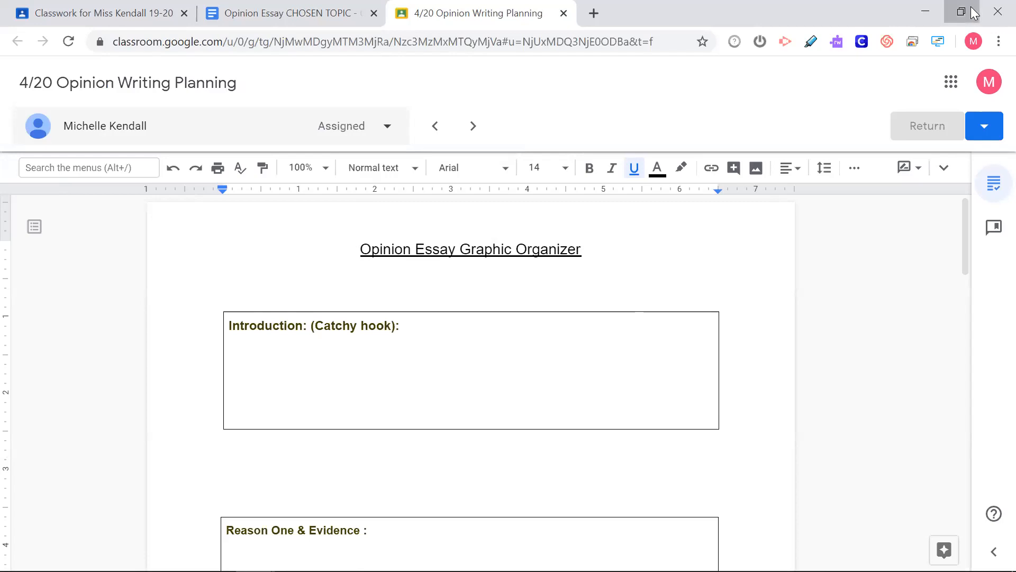
# Restore Chrome down from full screen to a smaller window
pyautogui.click(962, 11)
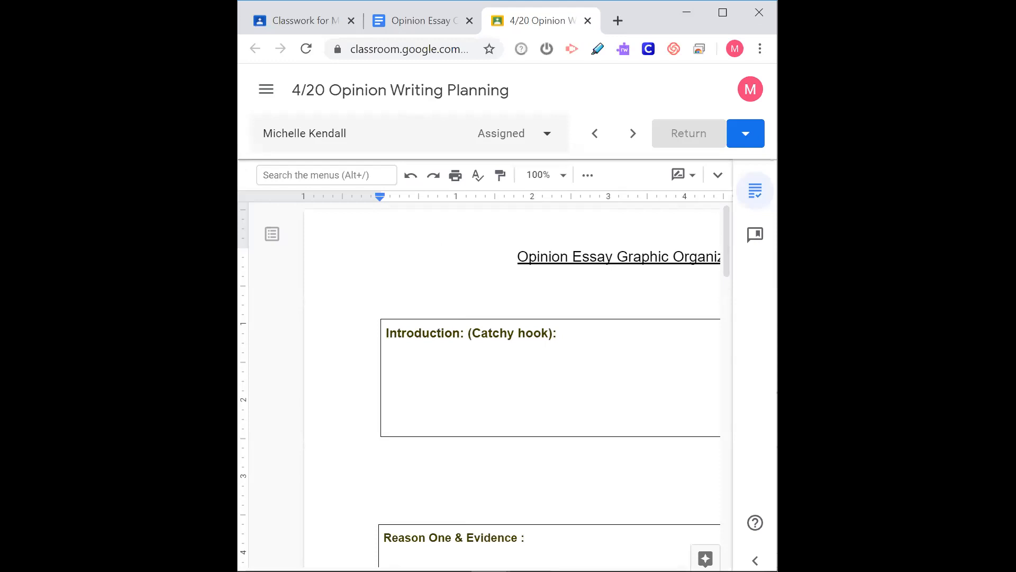
pyautogui.moveTo(507, 89)
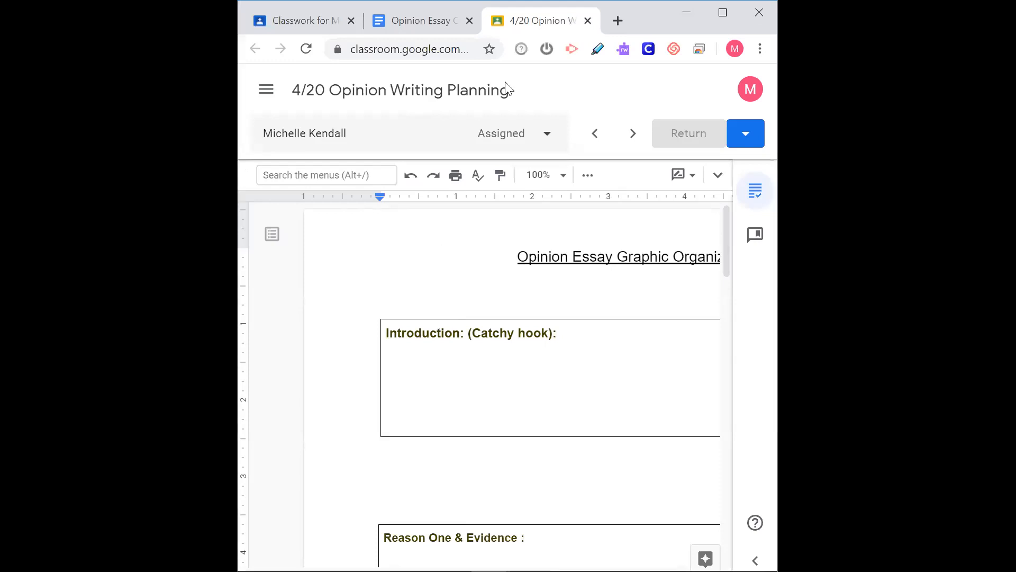
pyautogui.moveTo(541, 20)
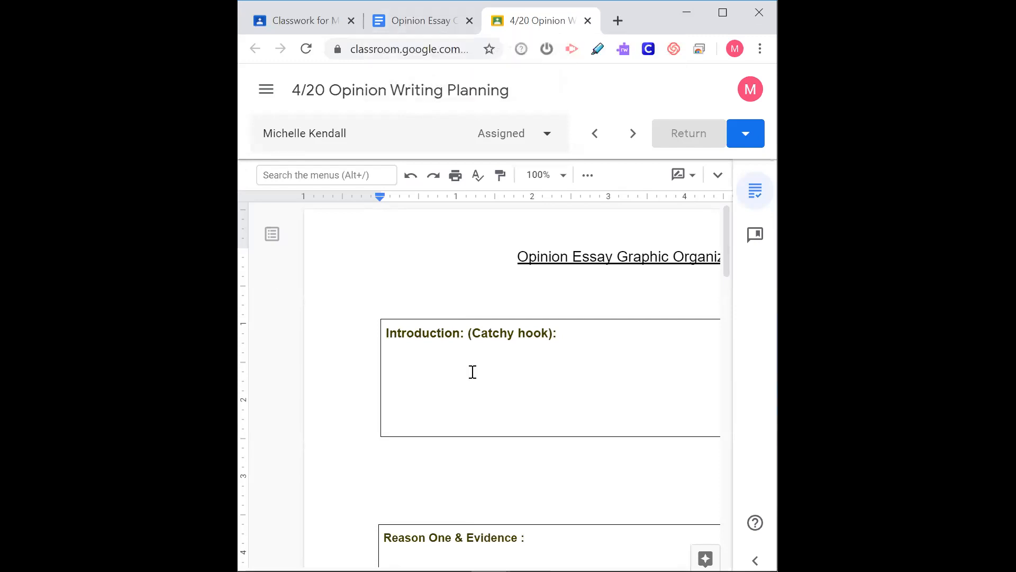
pyautogui.moveTo(408, 32)
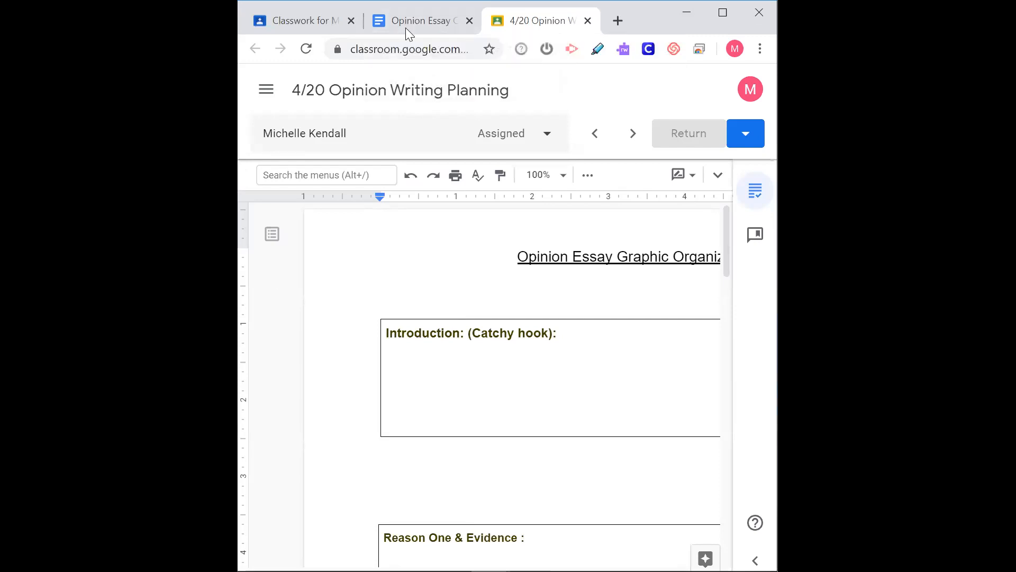
# Bring the Classroom window with the 4/20 graphic organizer forward beside the essay
pyautogui.click(418, 20)
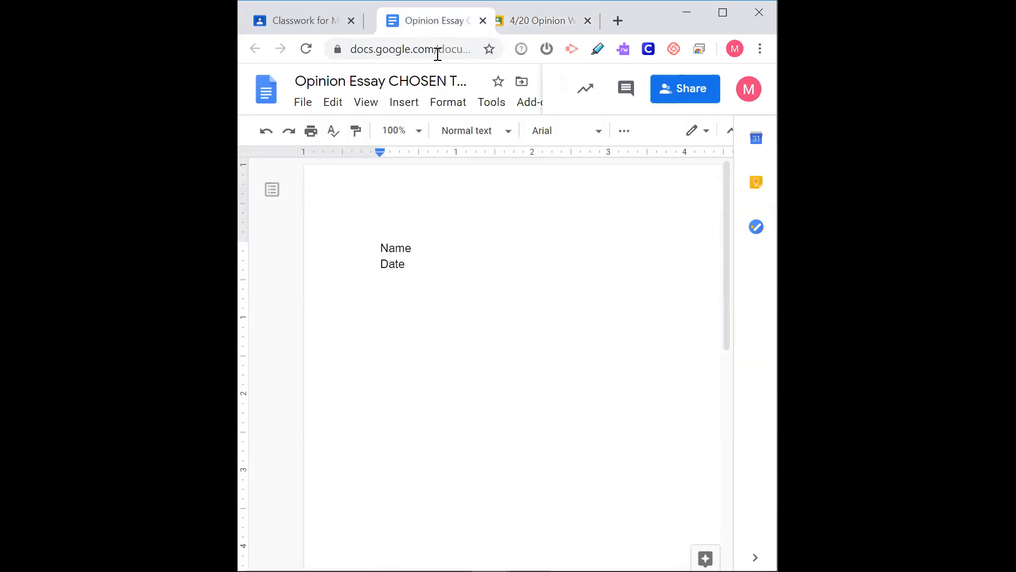
pyautogui.click(540, 20)
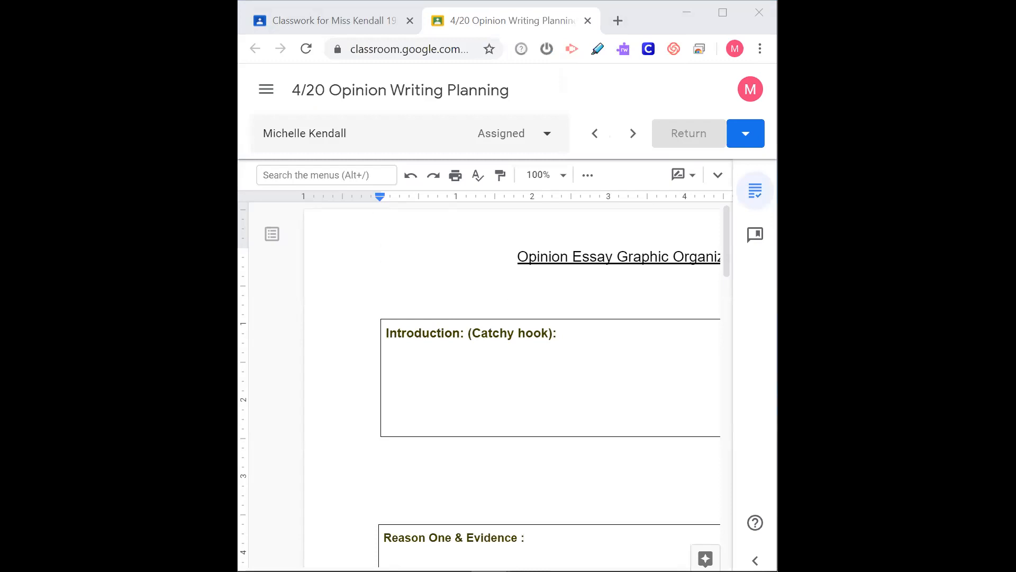
pyautogui.moveTo(535, 220)
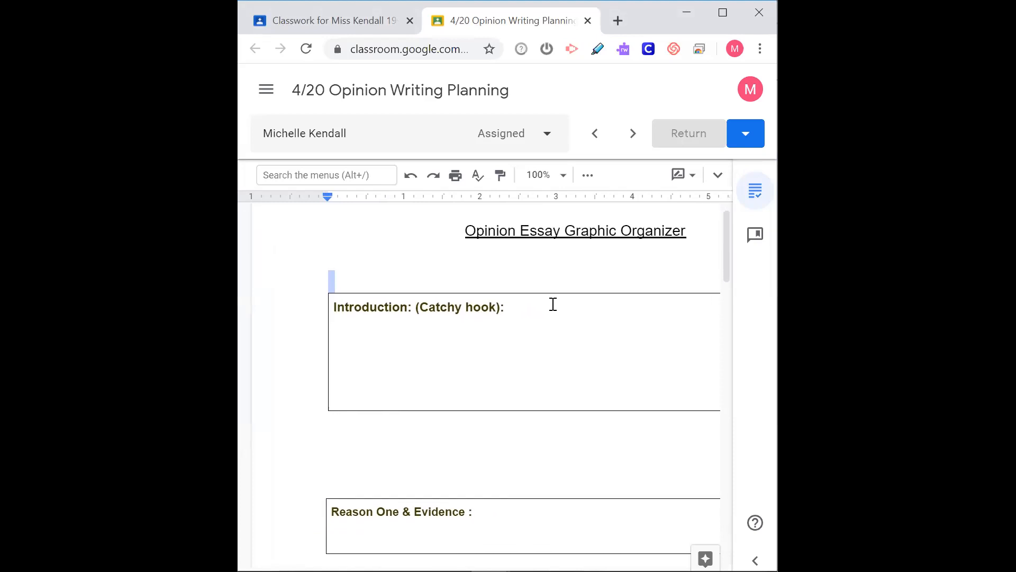
pyautogui.moveTo(564, 370)
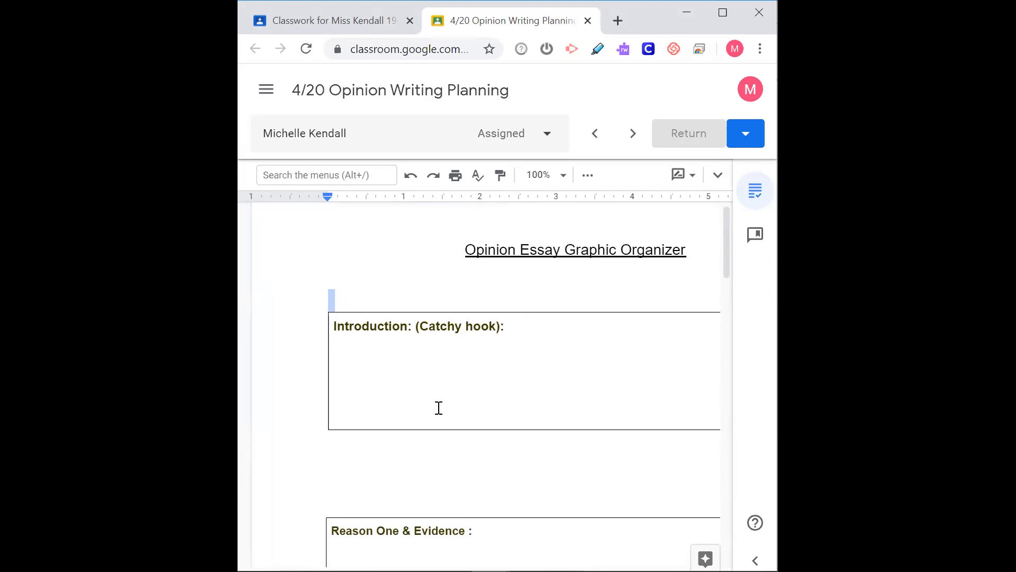
pyautogui.click(429, 372)
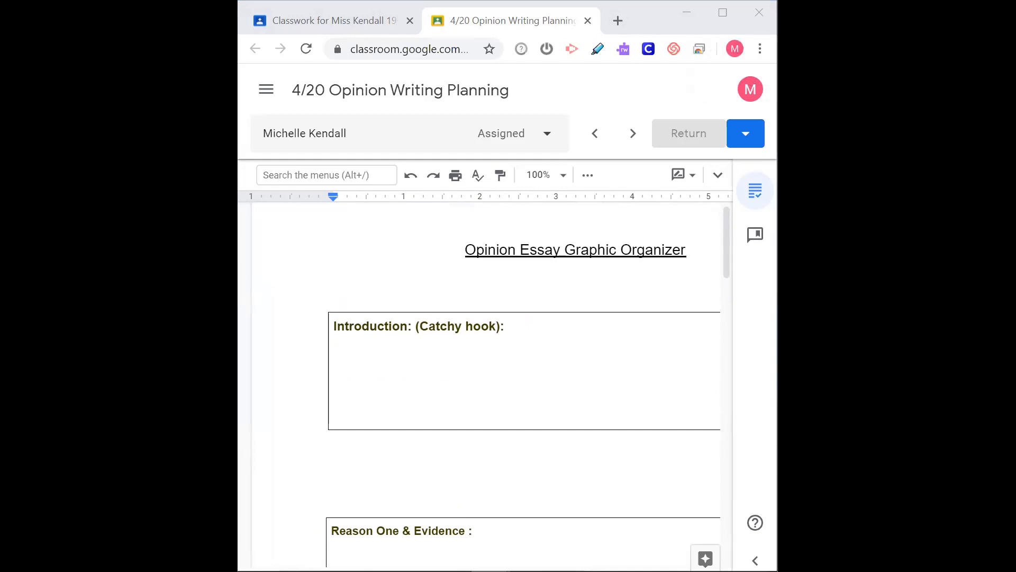
# Put the essay tab back into the organizer's window and maximize that window
pyautogui.click(535, 20)
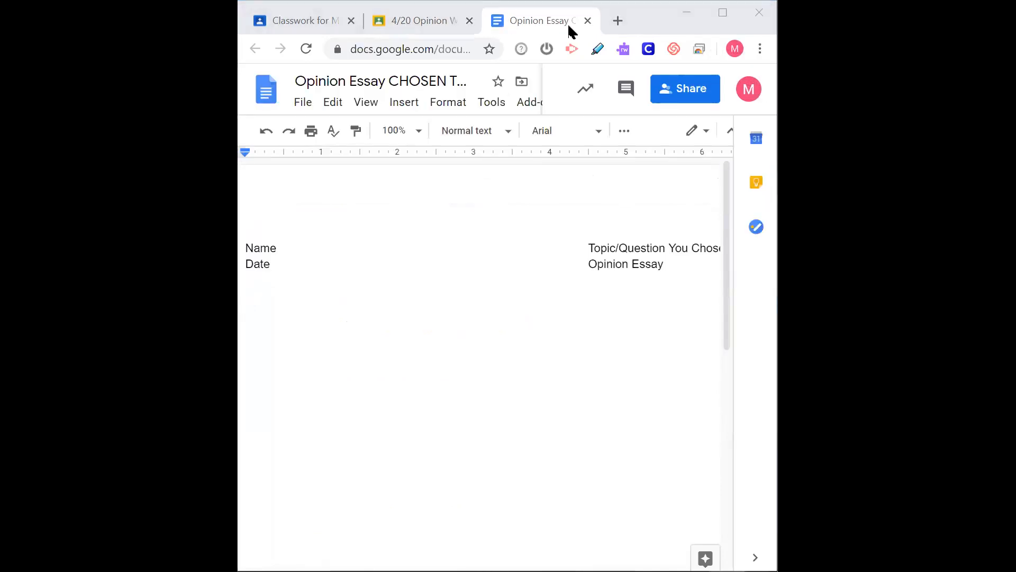
pyautogui.click(247, 295)
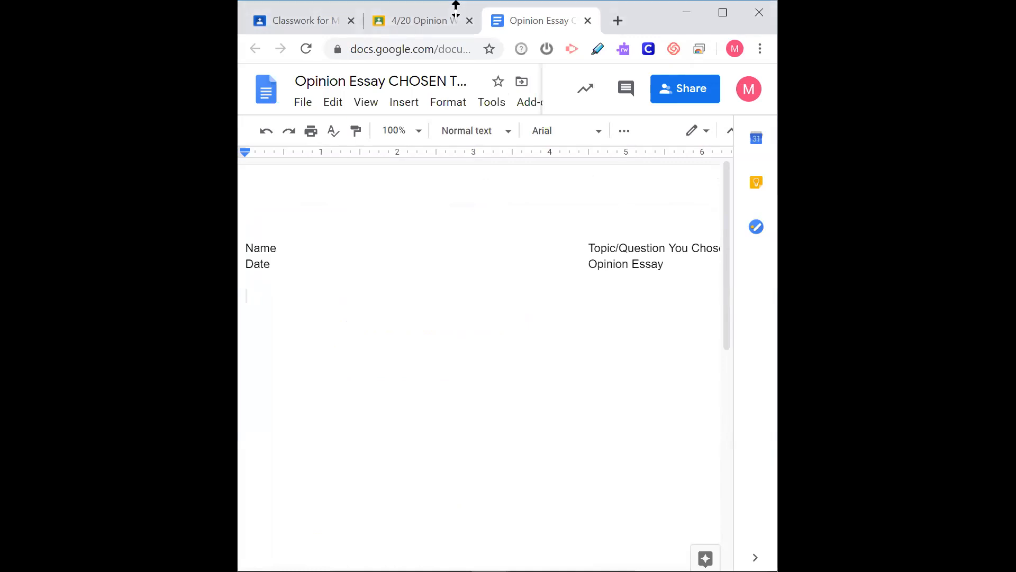
pyautogui.click(722, 13)
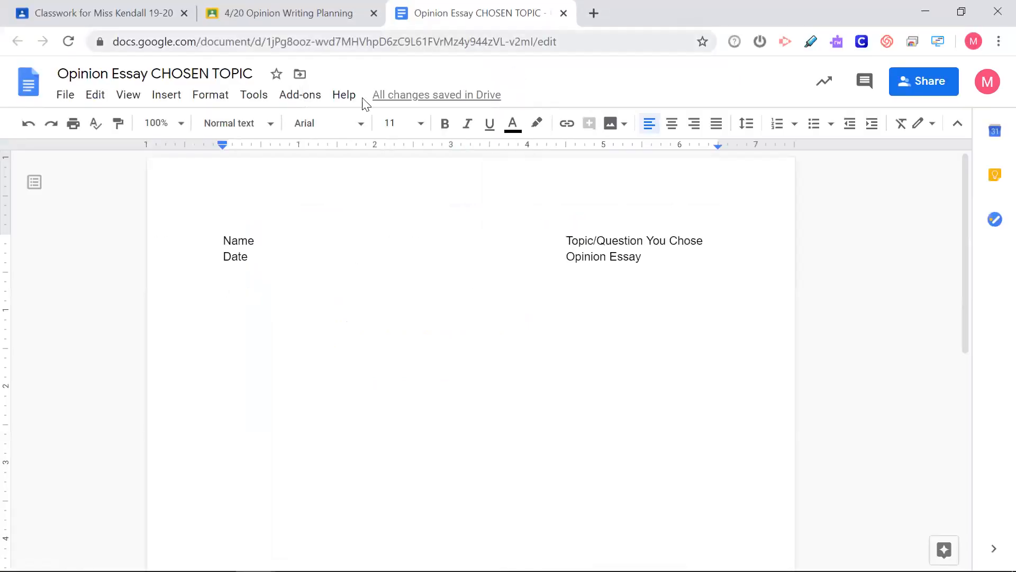
# Alternate twice between the organizer and essay tabs, ending on the essay
pyautogui.click(287, 13)
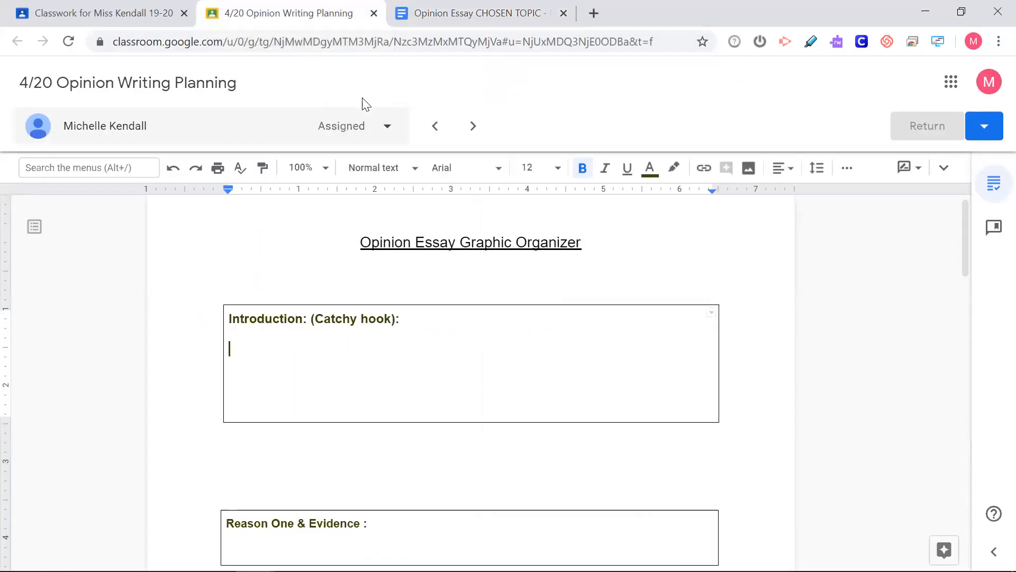
pyautogui.click(477, 13)
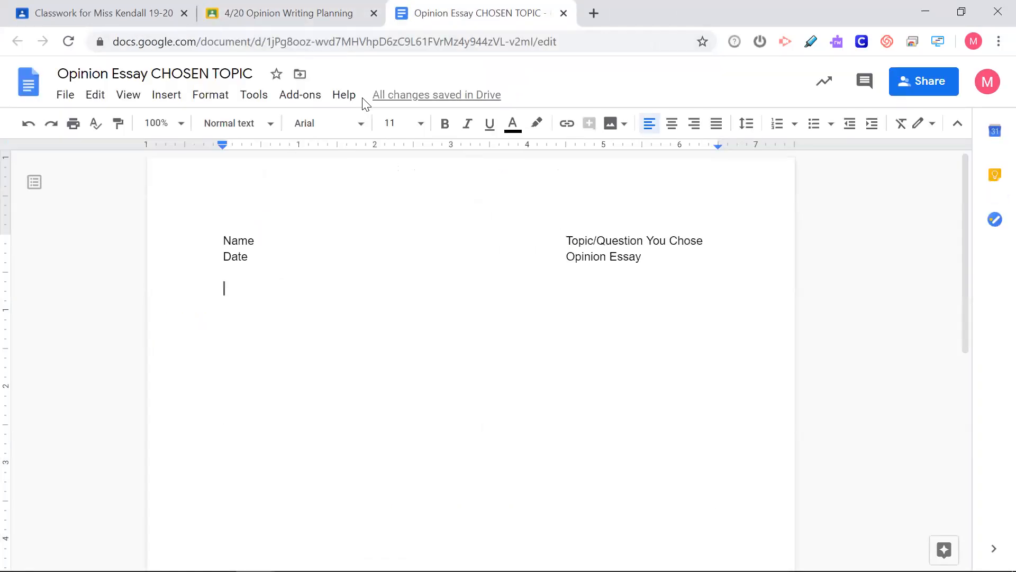
pyautogui.click(285, 13)
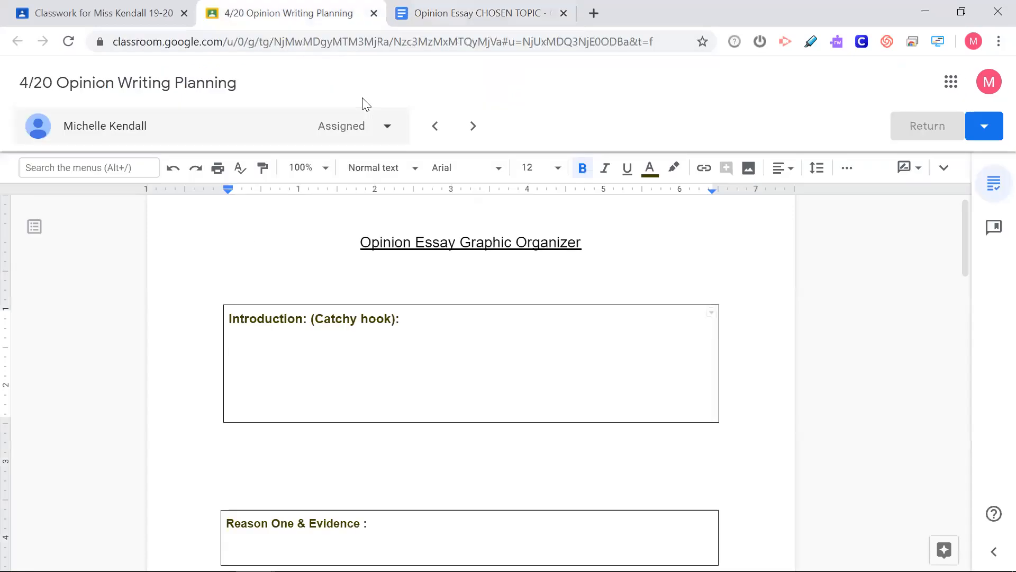
pyautogui.click(477, 13)
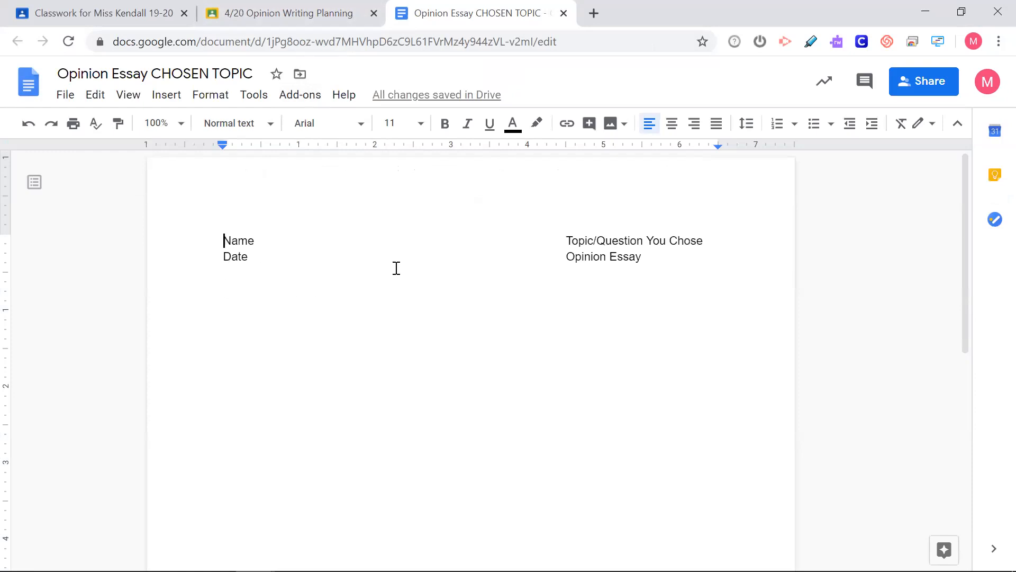
# Switch to the 4/20 organizer, scroll its sections and click into the Reason One box
pyautogui.click(280, 13)
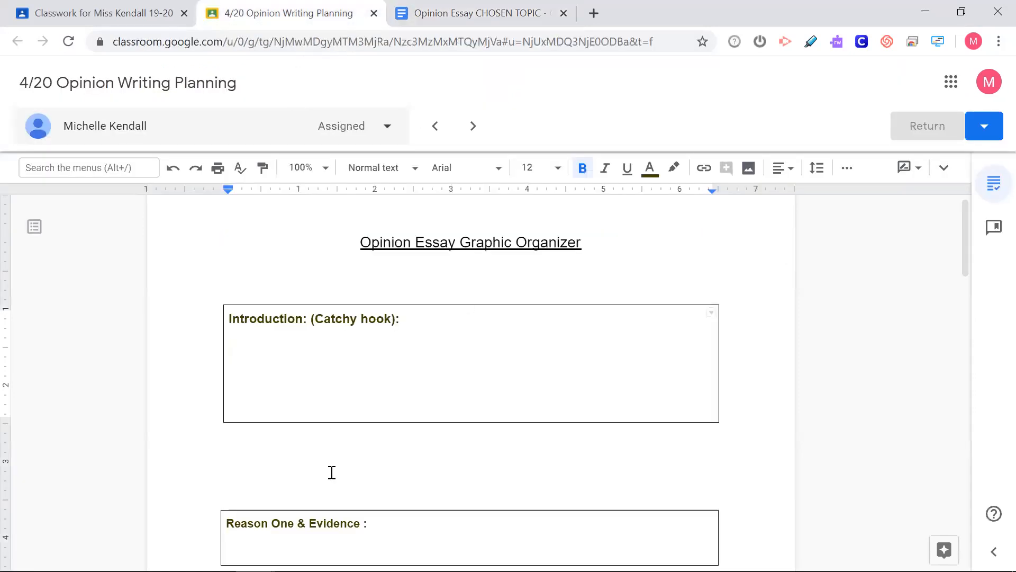
pyautogui.scroll(-3)
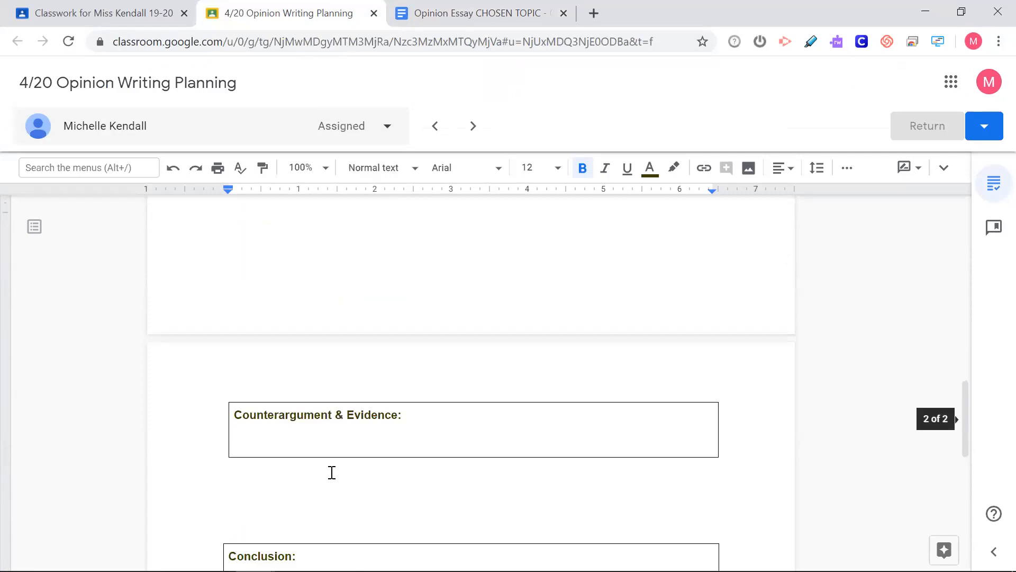
pyautogui.scroll(3)
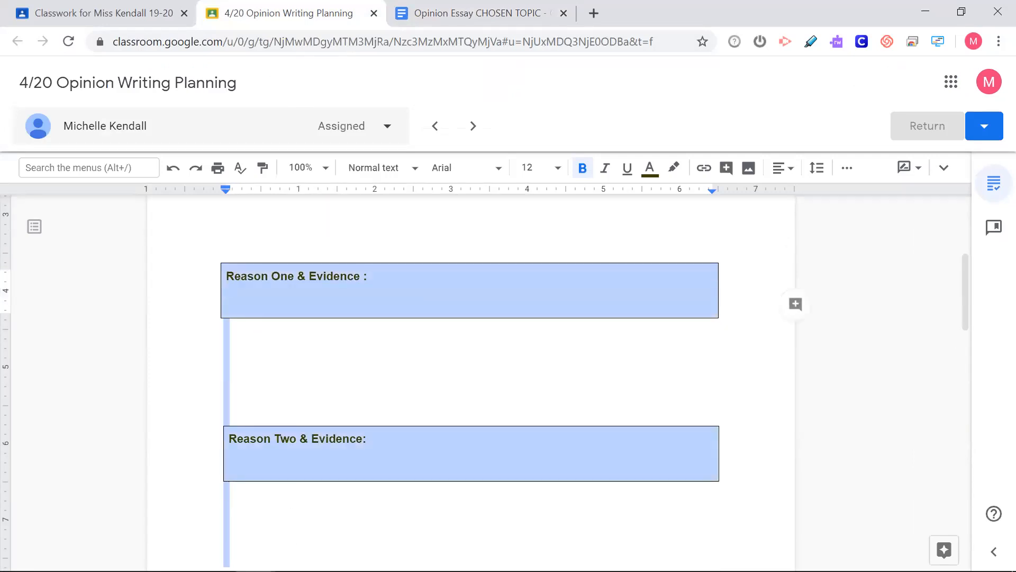
pyautogui.scroll(3)
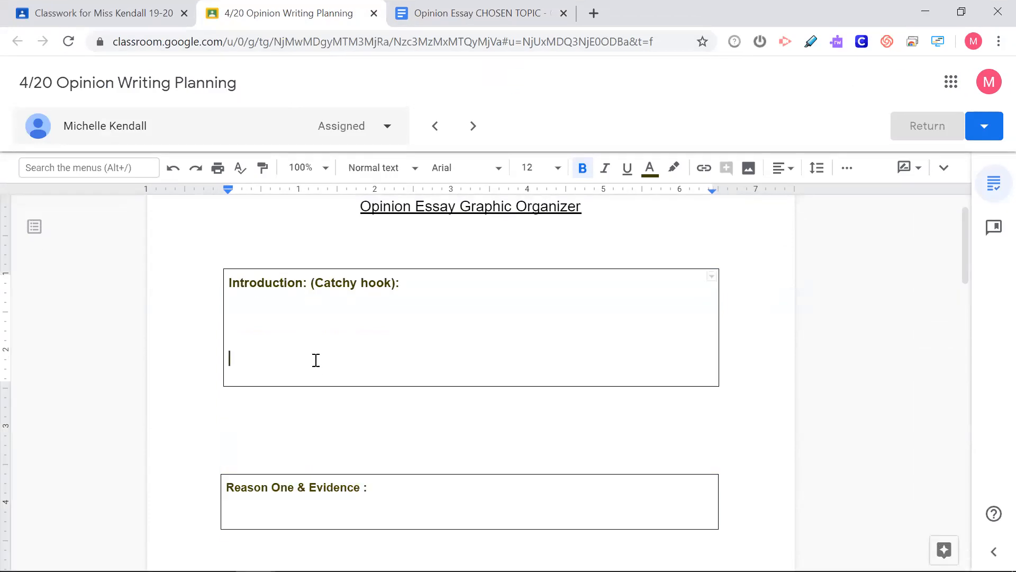
pyautogui.scroll(-3)
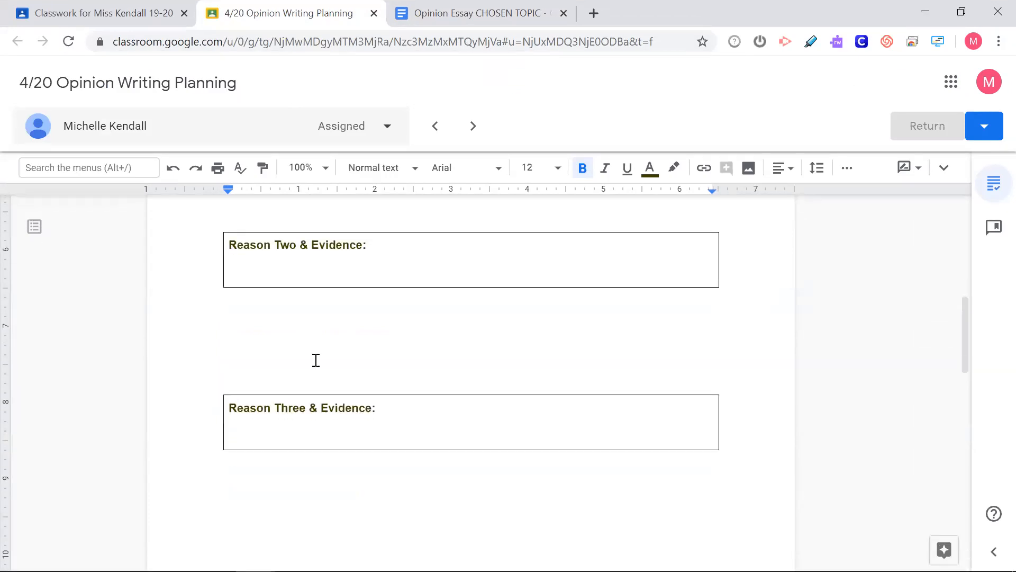
pyautogui.scroll(3)
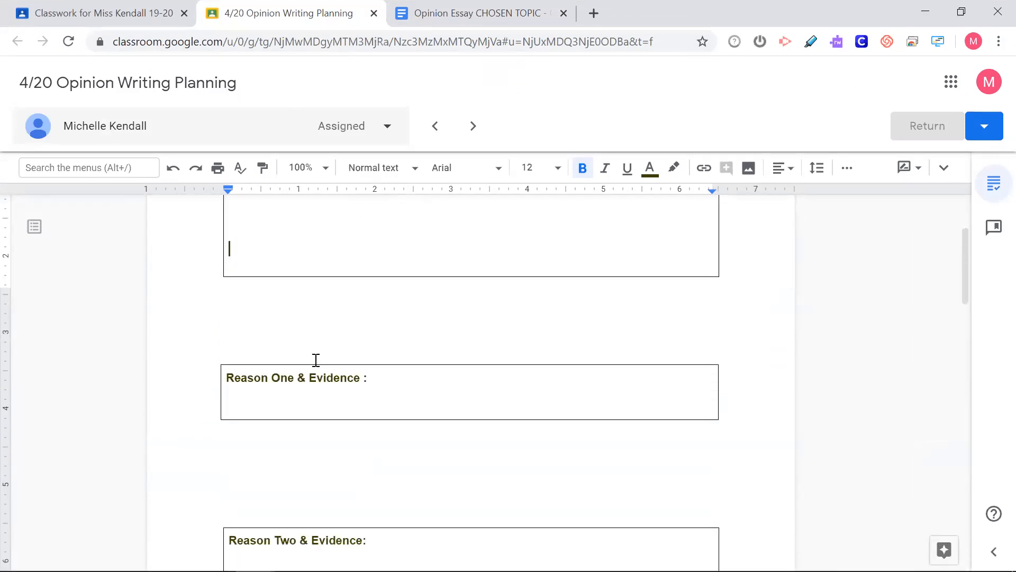
pyautogui.doubleClick(334, 377)
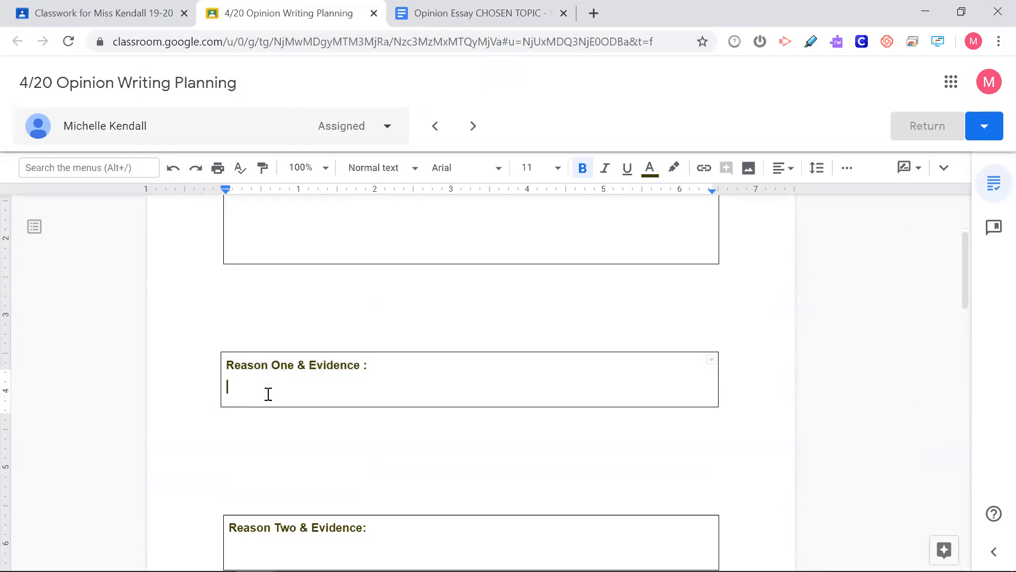
pyautogui.scroll(-3)
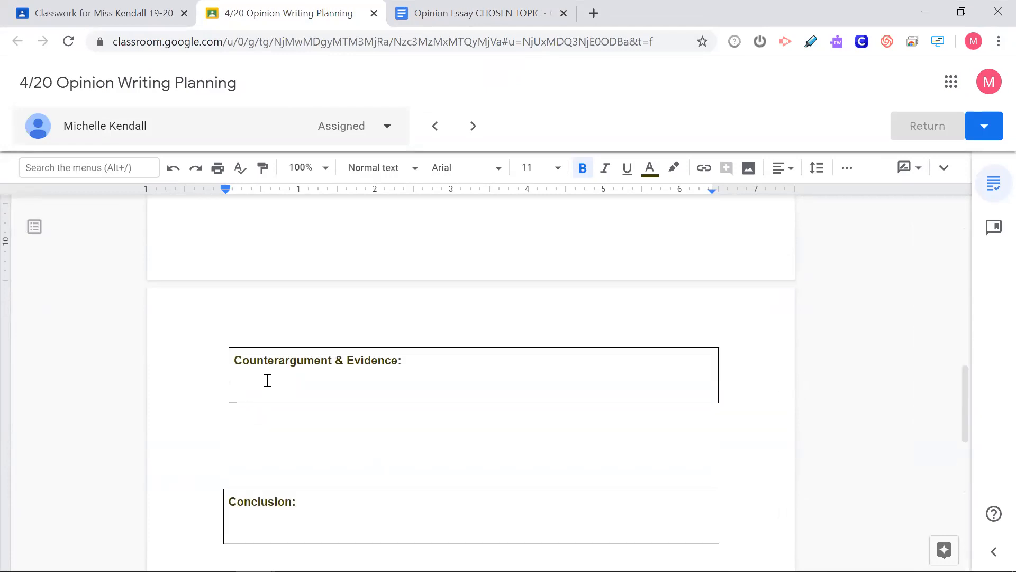
# Switch to the Opinion Essay CHOSEN TOPIC tab and clear the heading selection
pyautogui.click(480, 13)
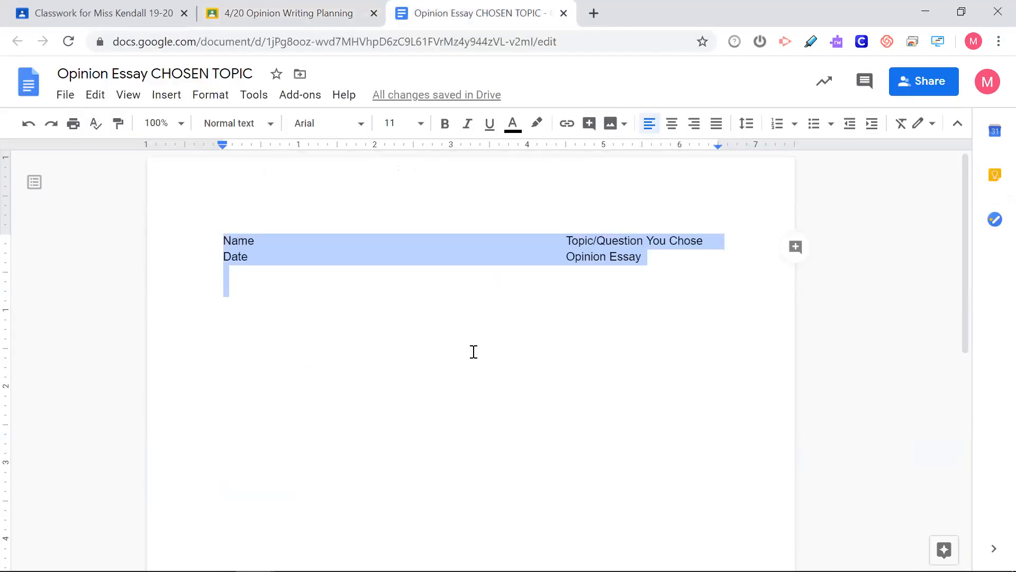
pyautogui.click(473, 352)
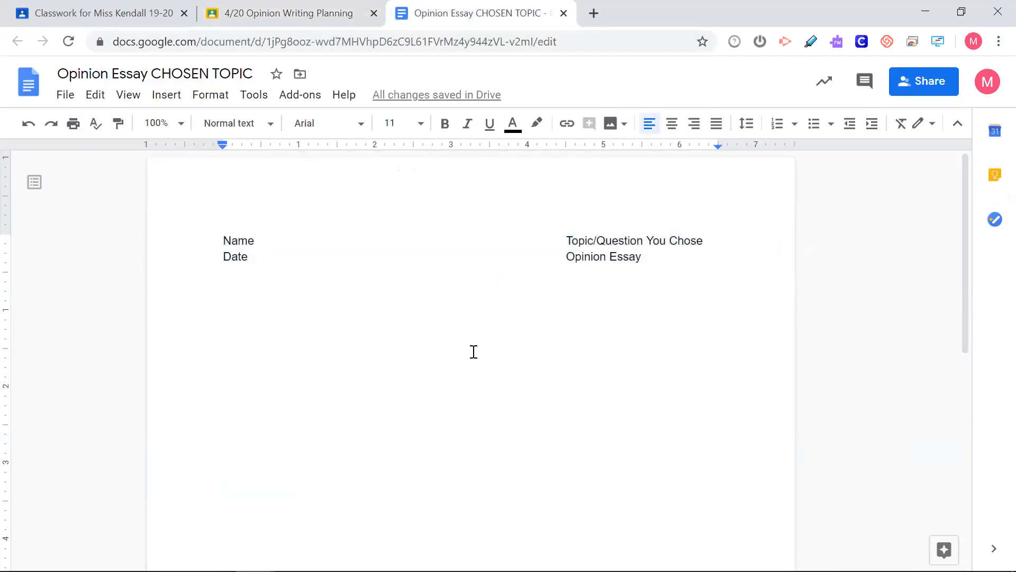
pyautogui.moveTo(549, 159)
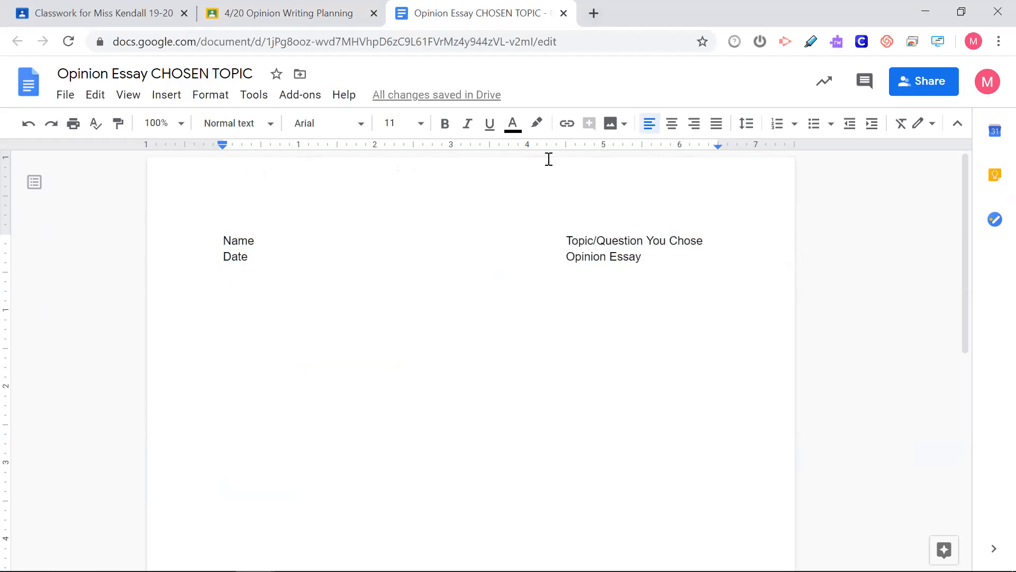
pyautogui.moveTo(637, 80)
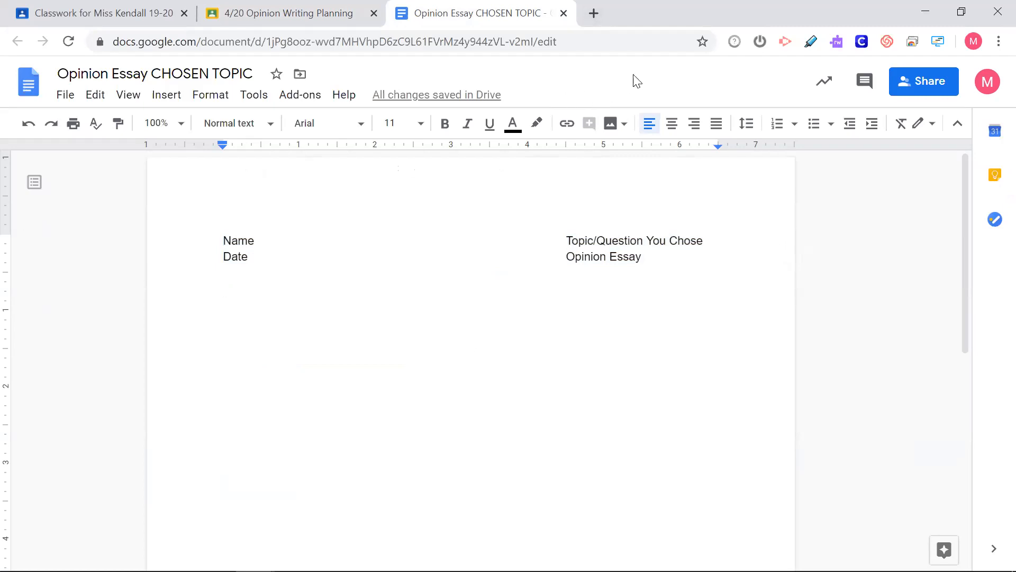